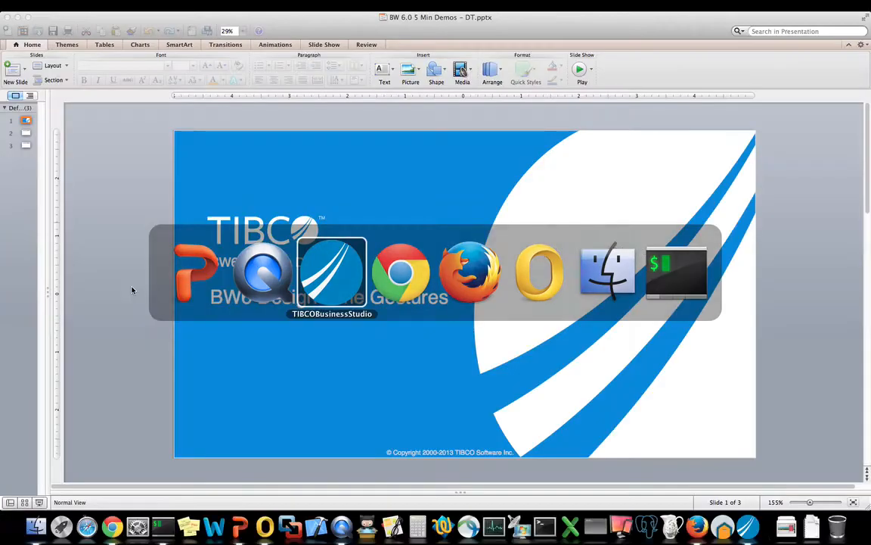
Step: Add a Timer activity to Process1 via Add Resource > General Activities and select it
click(331, 272)
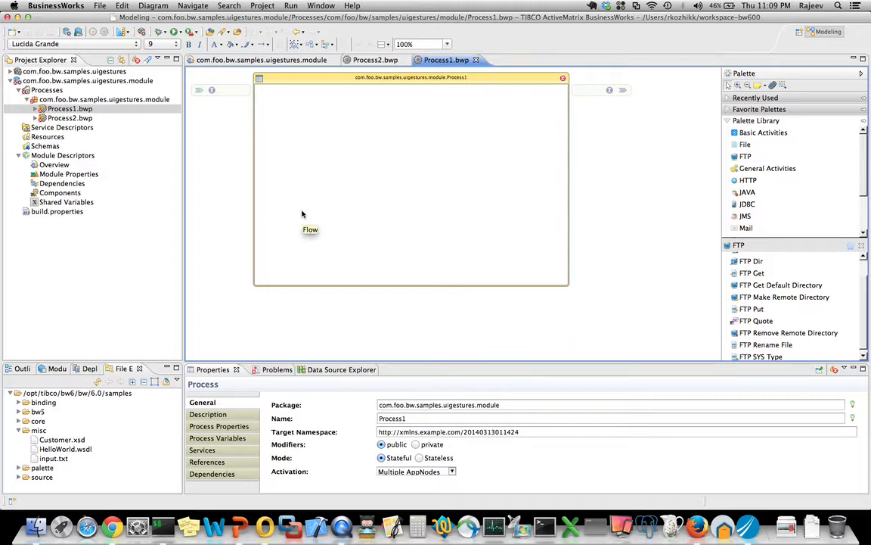
mouse_move(320, 151)
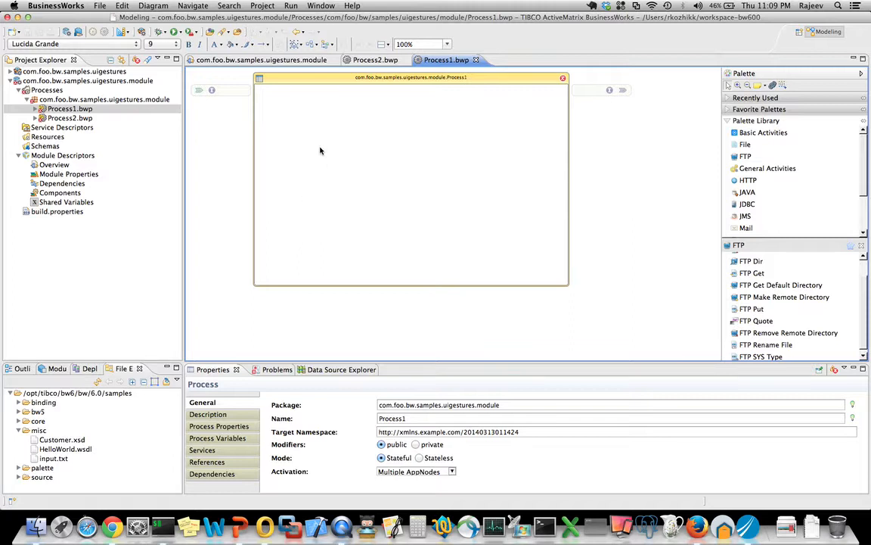
right_click(320, 151)
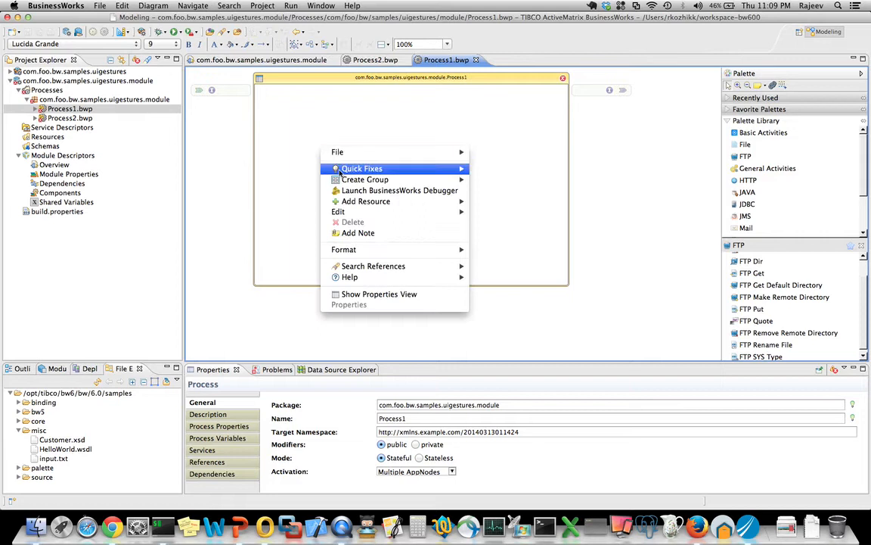
mouse_move(399, 190)
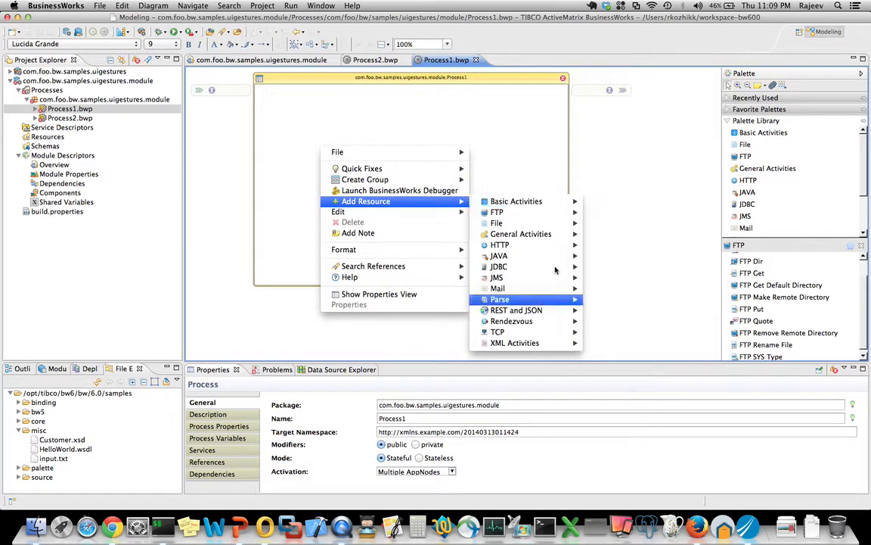
mouse_move(520, 233)
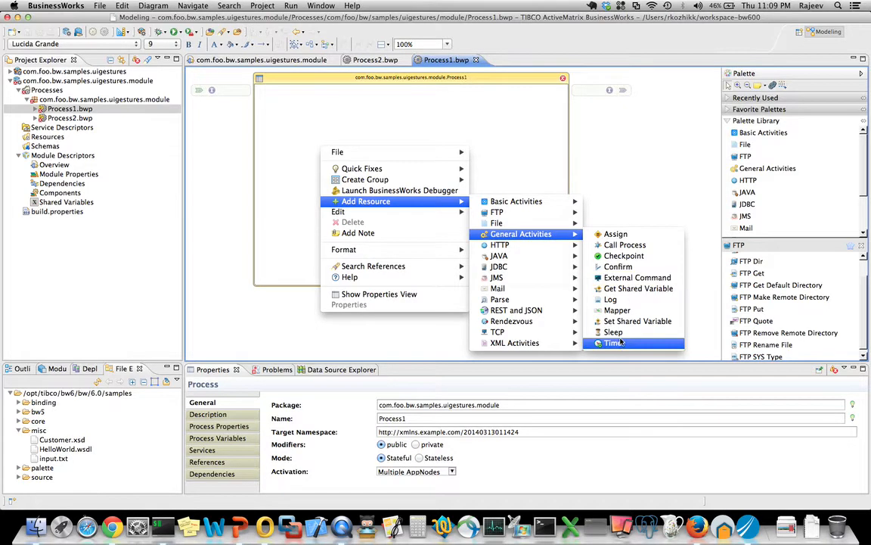
click(614, 342)
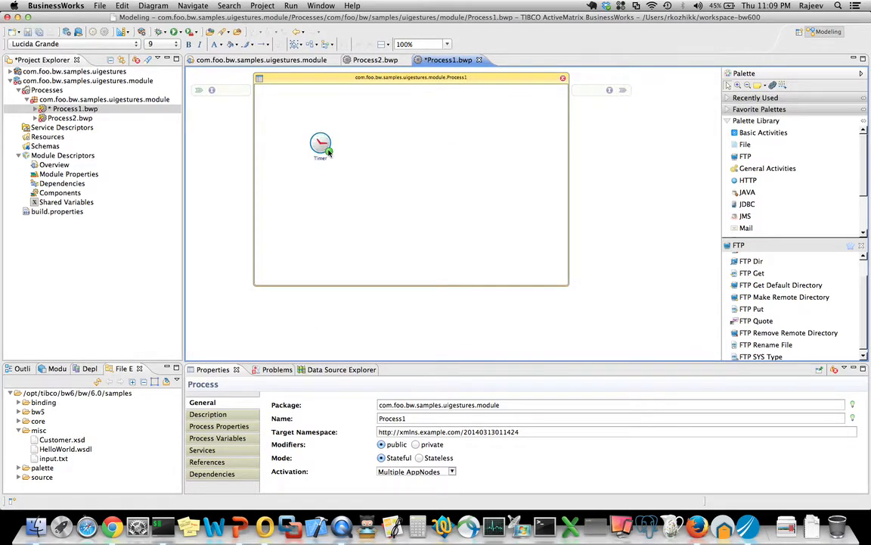
click(321, 144)
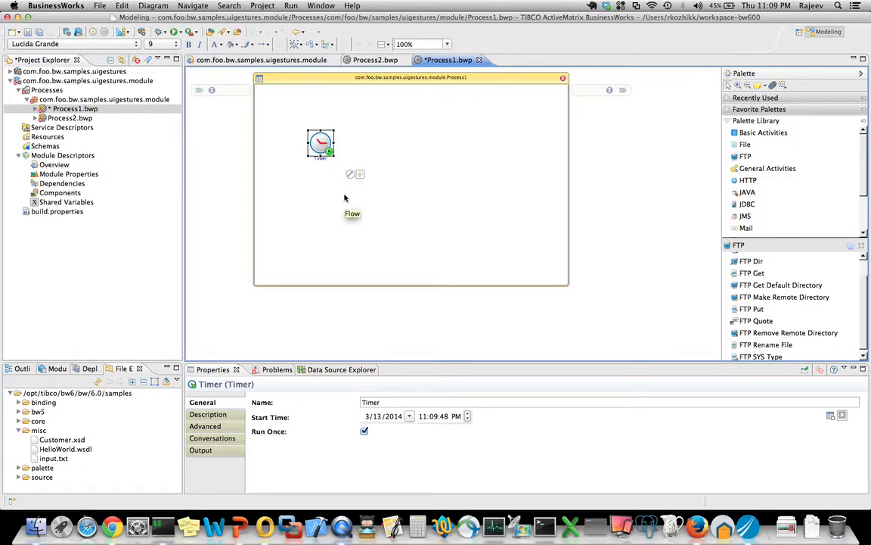
mouse_move(361, 176)
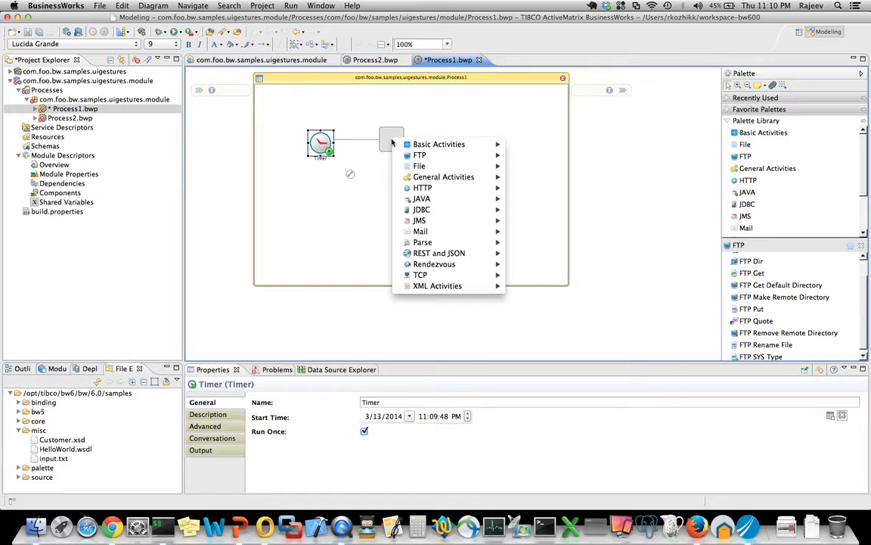
mouse_move(422, 188)
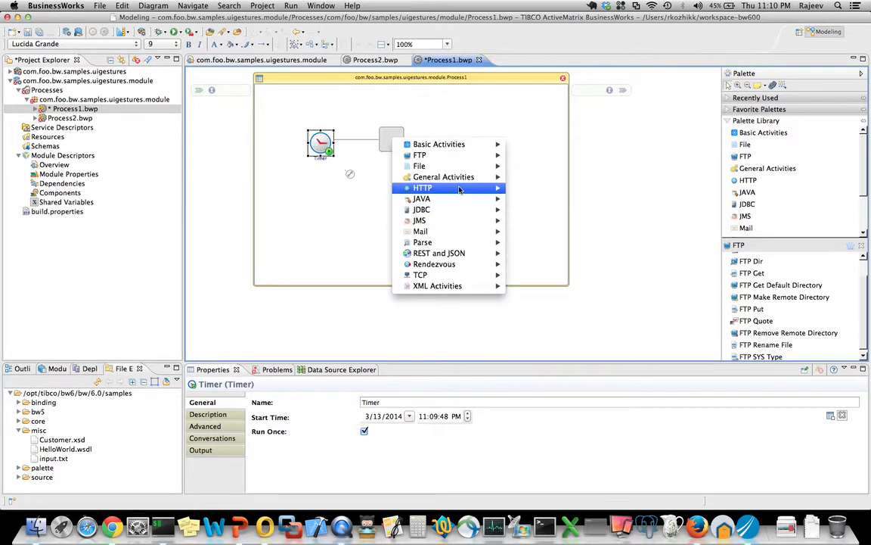
mouse_move(443, 176)
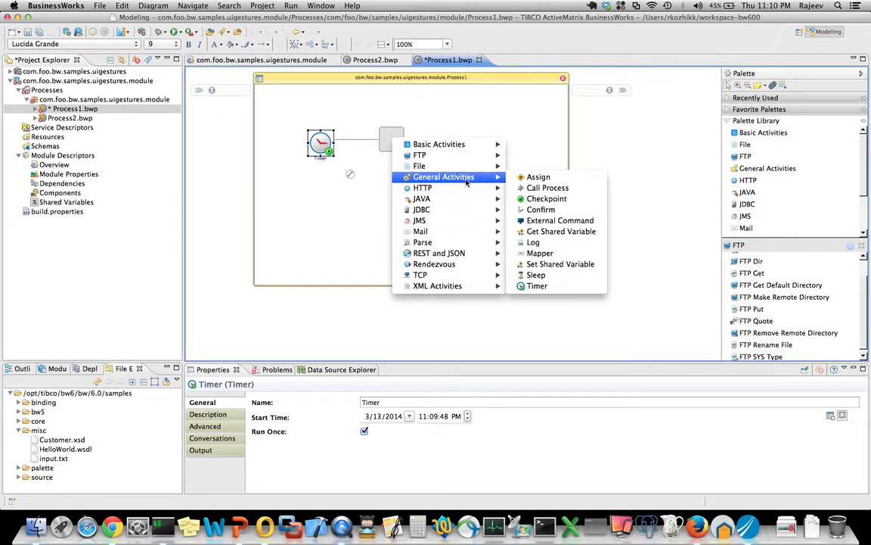
mouse_move(537, 286)
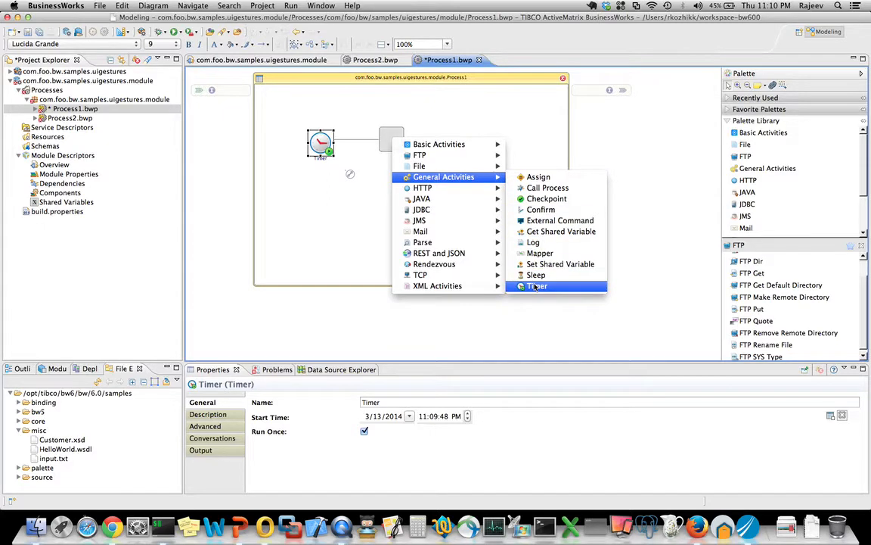
Step: Add a Sleep activity from the Timer's connector popup so it follows the Timer
click(537, 286)
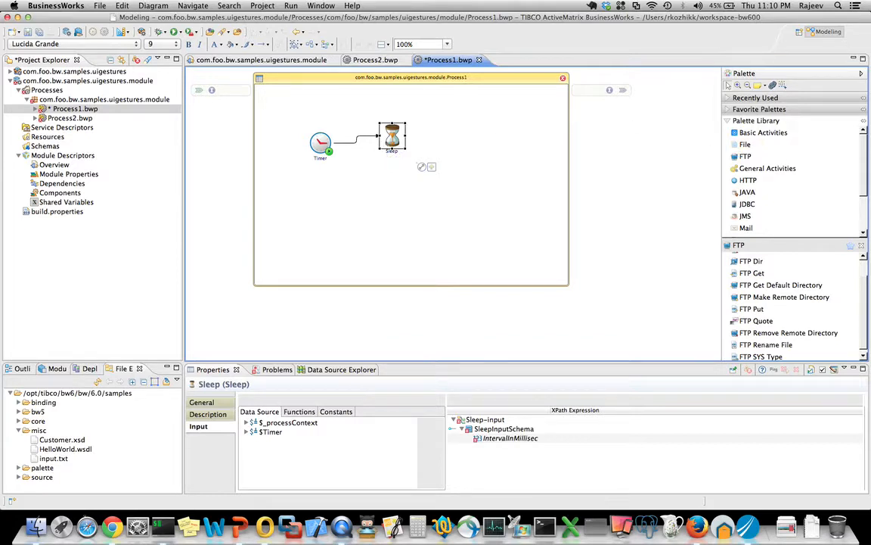
mouse_move(867, 293)
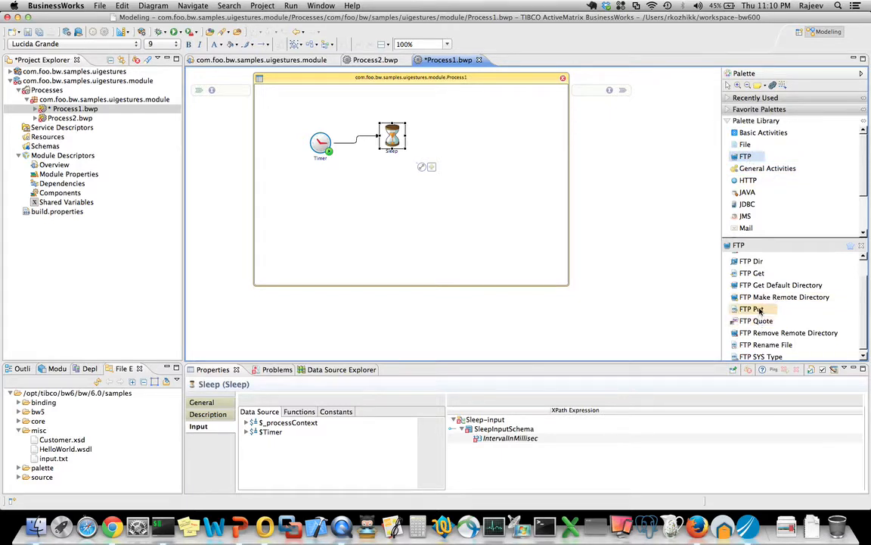
mouse_move(751, 272)
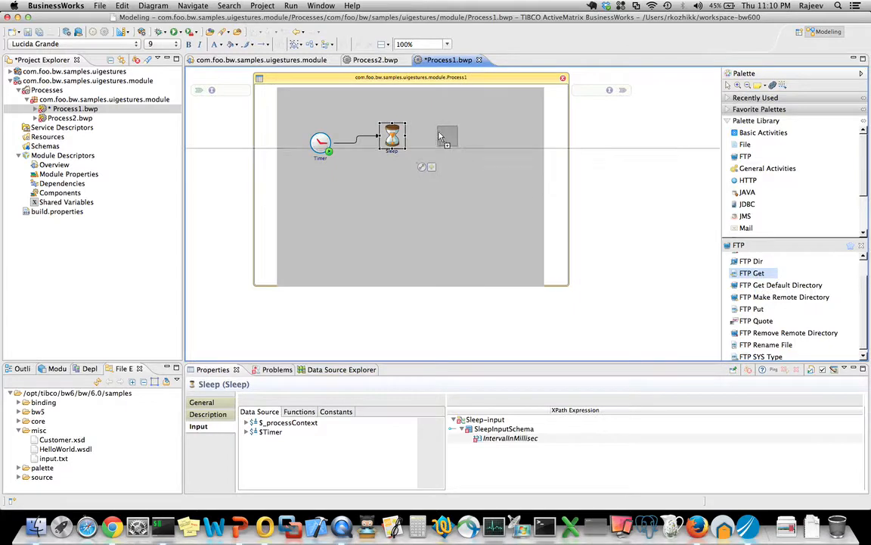
Step: Place an FTP Get activity on the canvas connected after Sleep
click(447, 136)
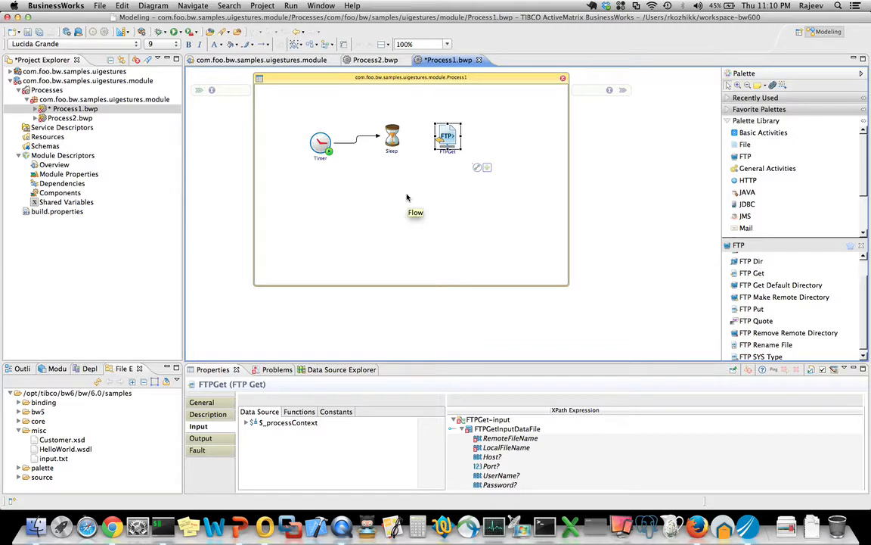
click(392, 136)
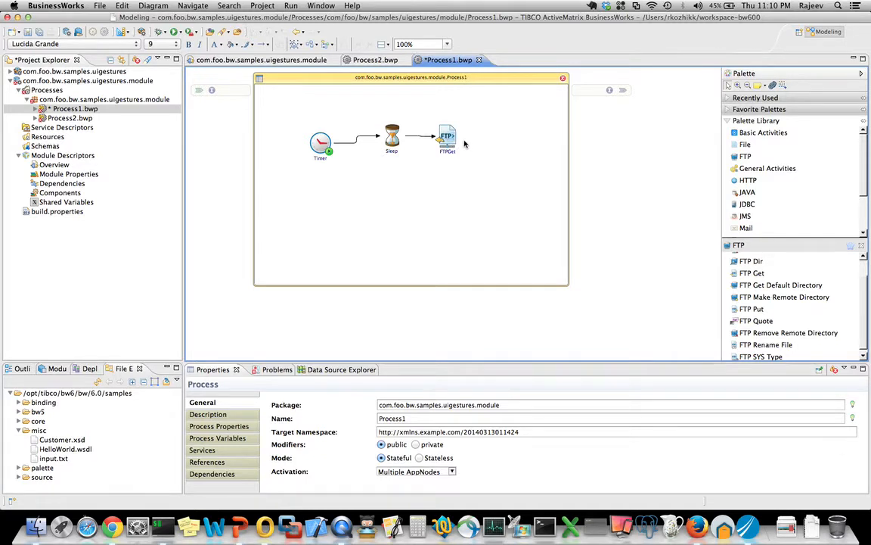
Step: Drop an External Command activity onto the Sleep–FTPGet link so it sits between them
click(493, 136)
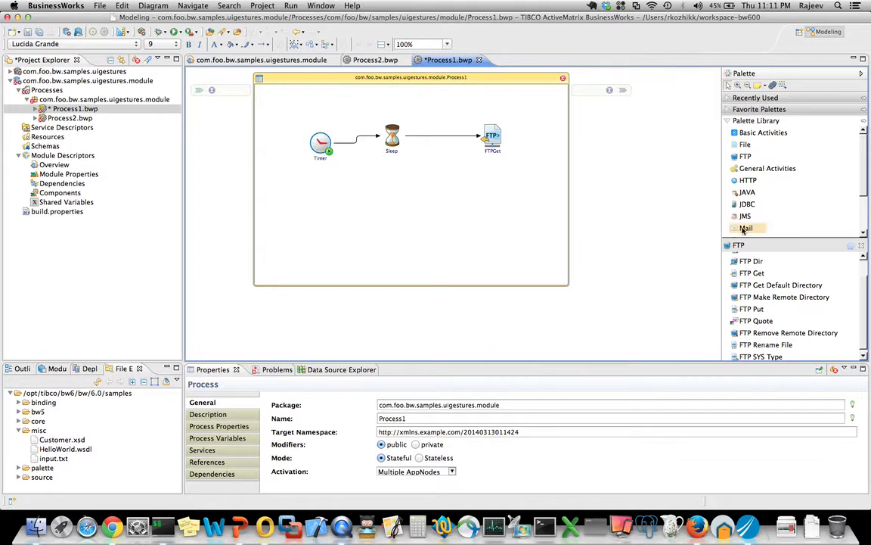
click(767, 168)
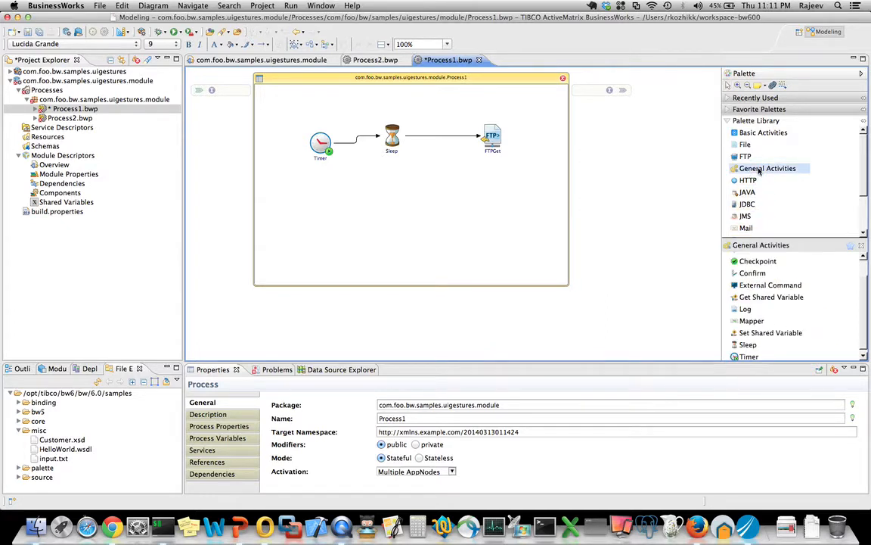
click(770, 284)
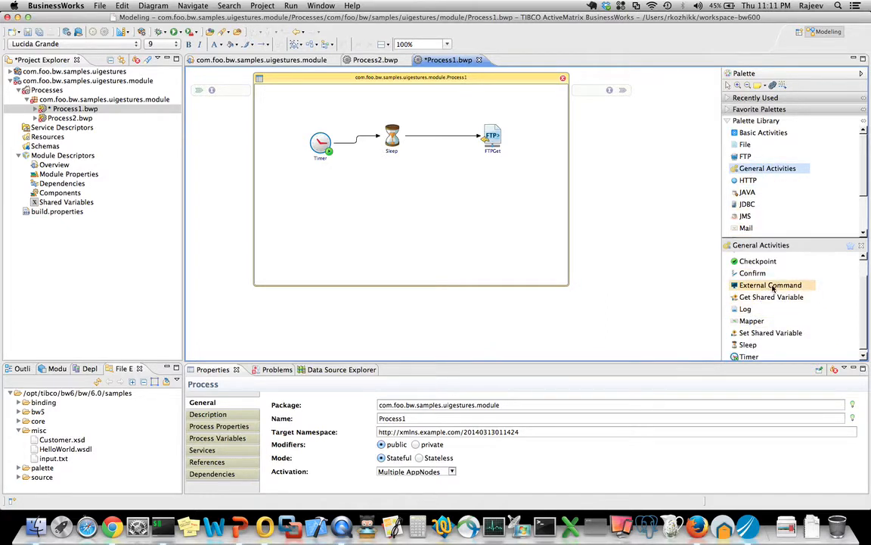
mouse_move(772, 285)
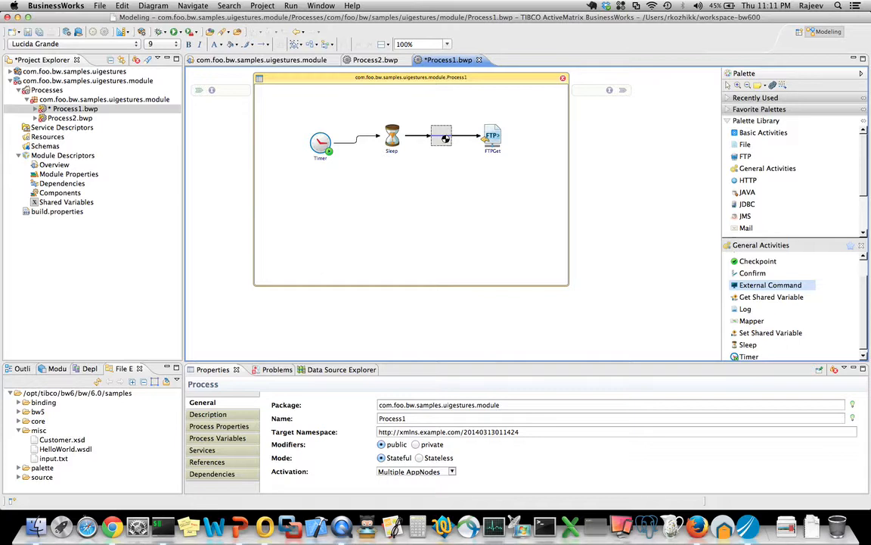
click(442, 136)
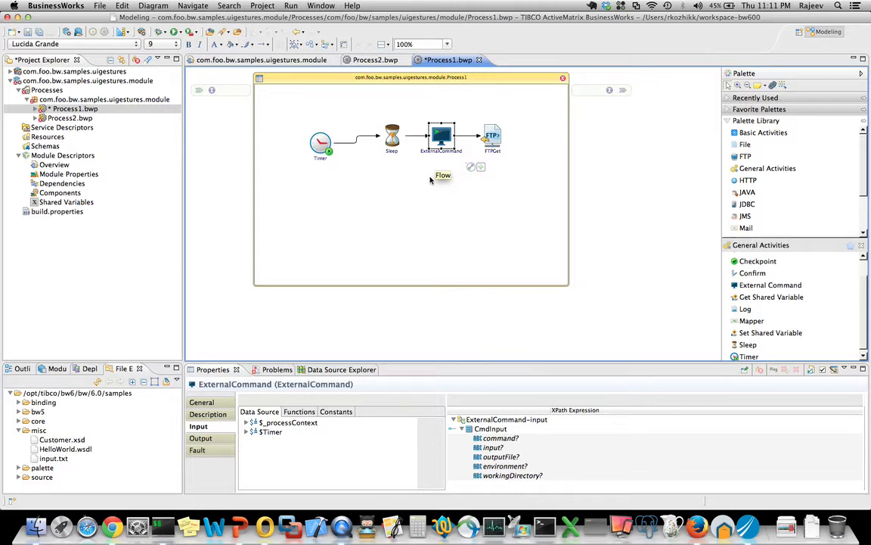
mouse_move(442, 175)
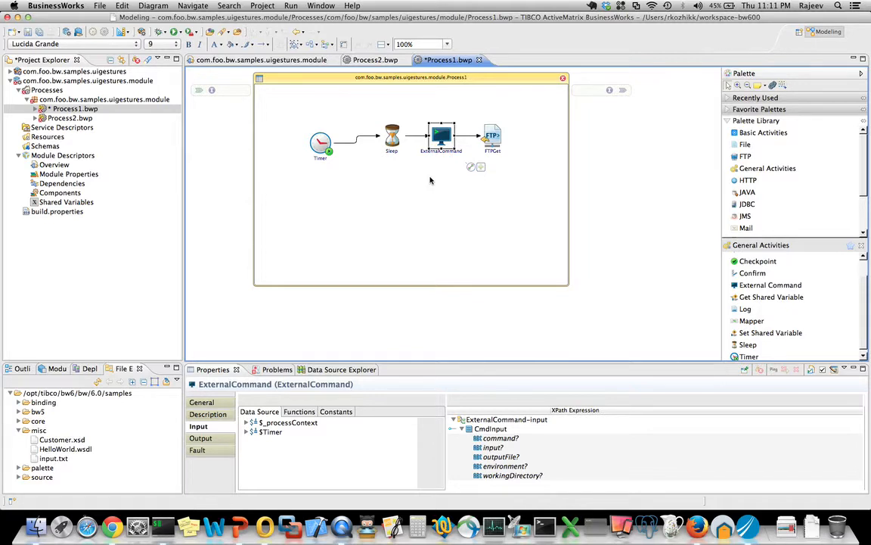
mouse_move(384, 197)
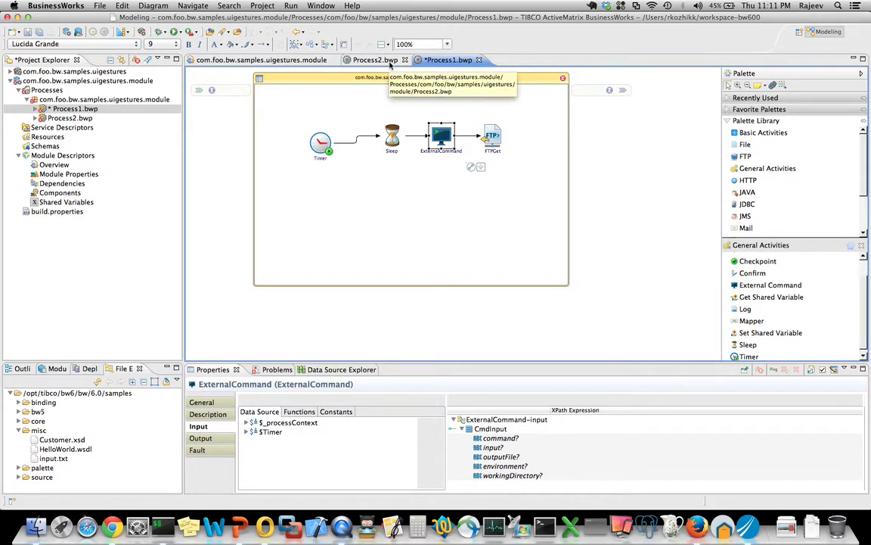
Step: Drag input.txt onto the Process2 canvas and create a FilePoller activity polling that file
click(375, 60)
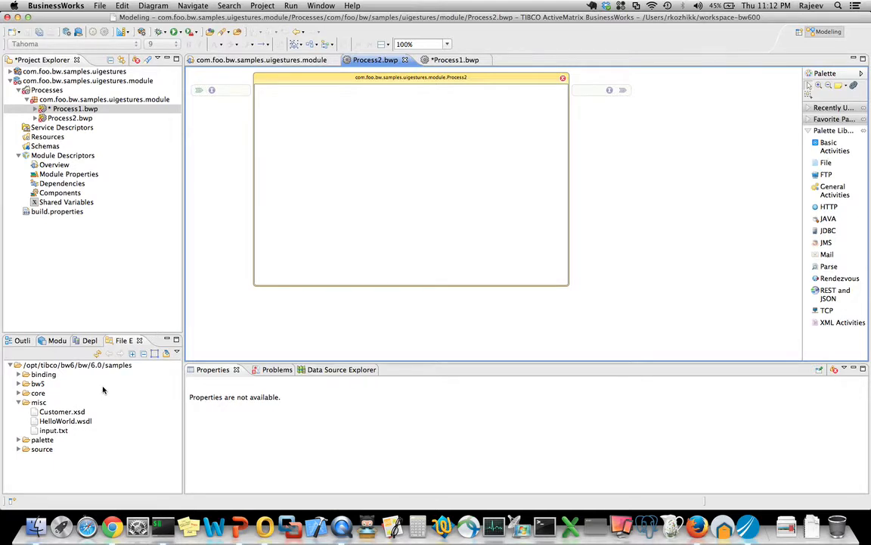
mouse_move(61, 427)
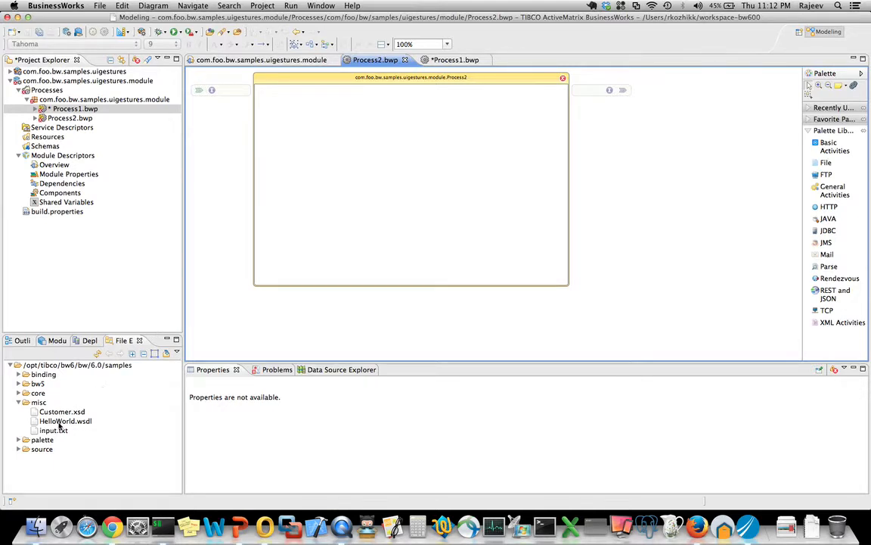
click(53, 429)
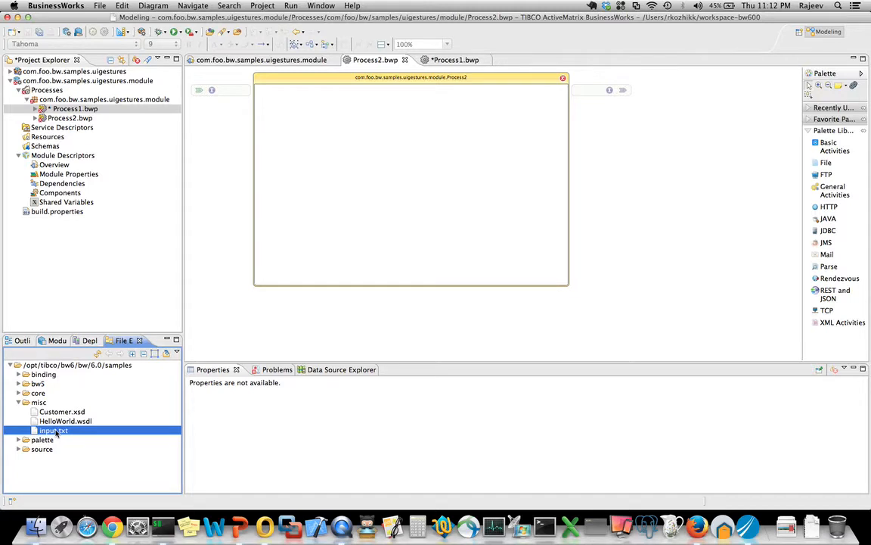
click(53, 430)
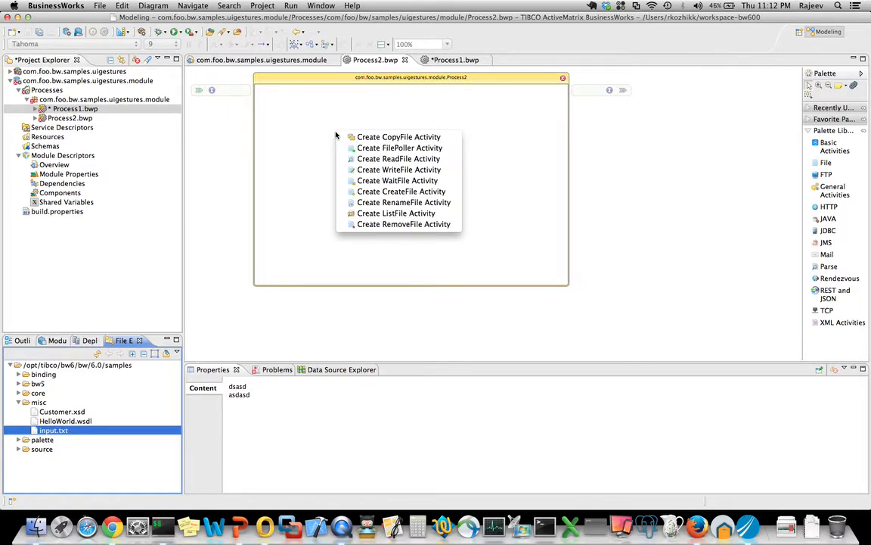
mouse_move(399, 148)
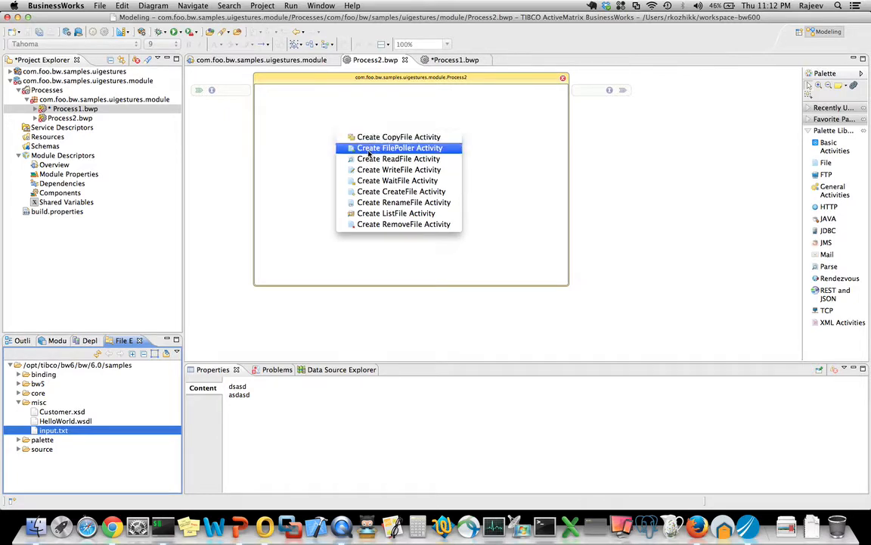
click(399, 148)
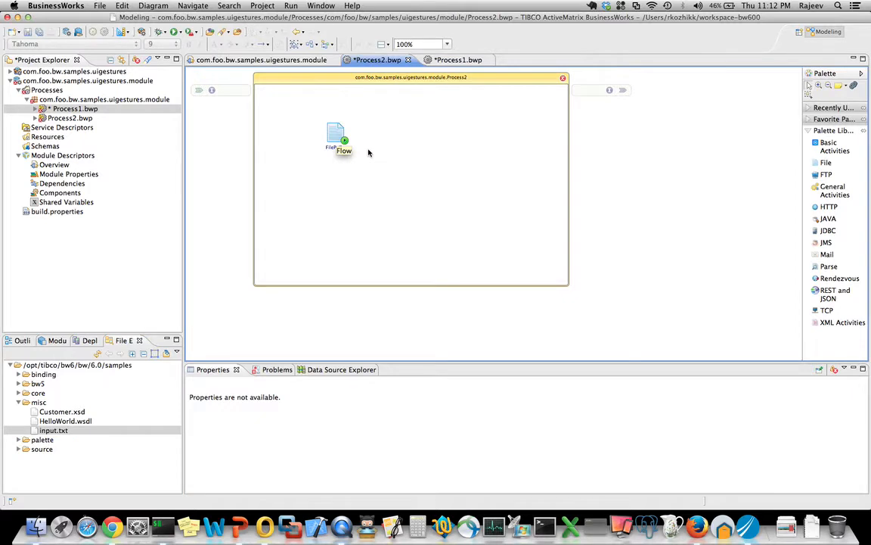
click(336, 134)
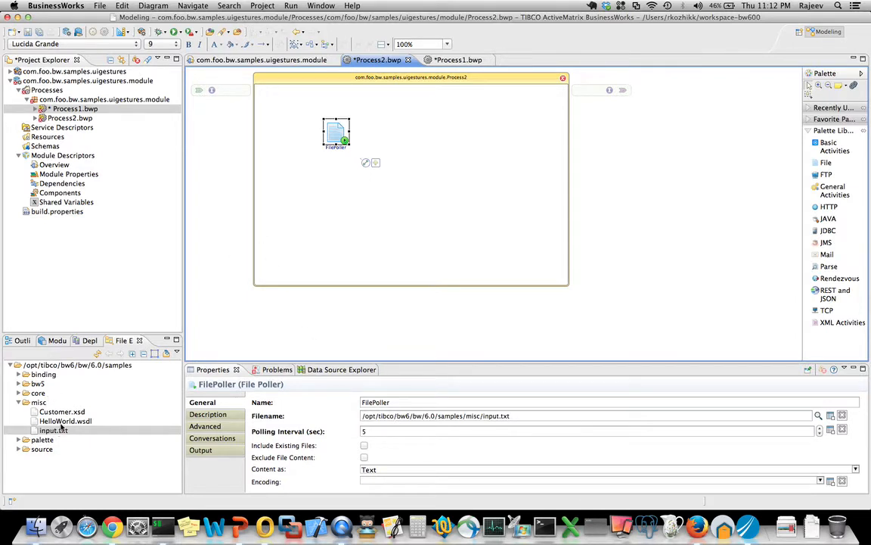
click(62, 412)
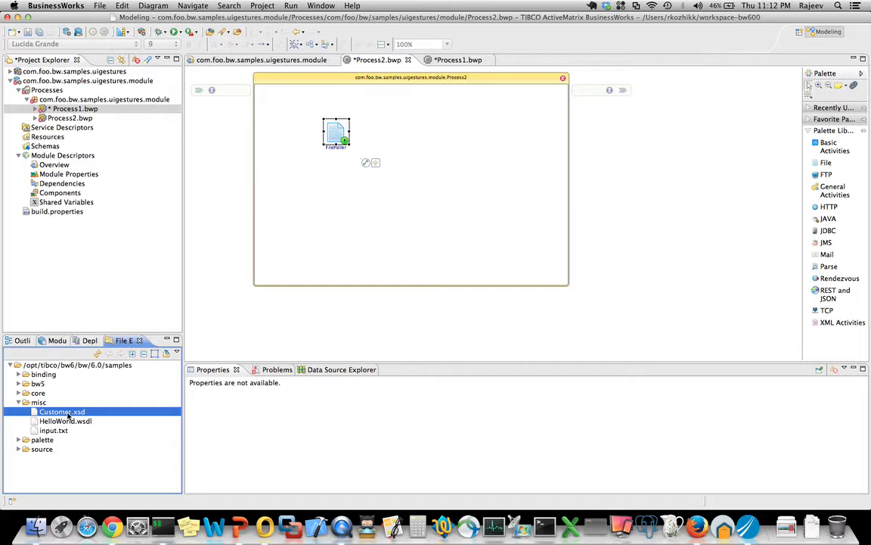
mouse_move(68, 287)
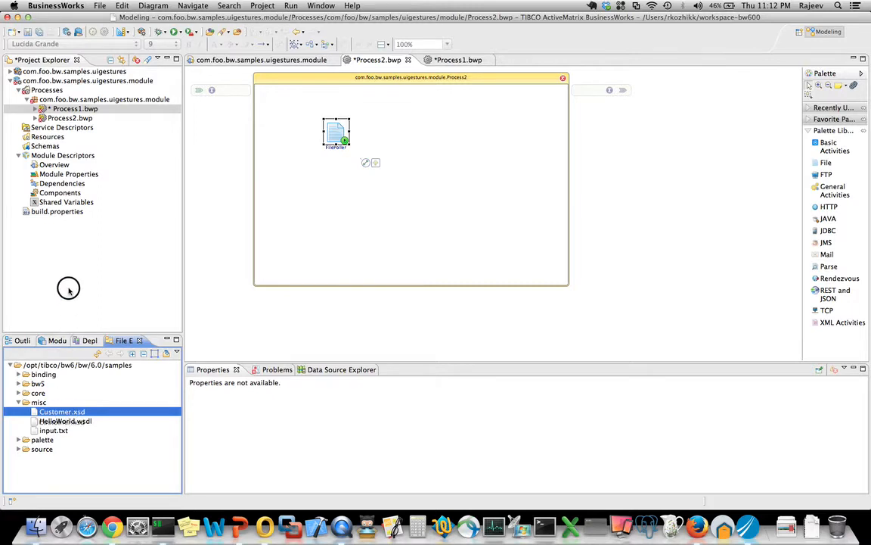
Step: Drop Customer.xsd into Schemas and HelloWorld.wsdl into Service Descriptors, then select its PortType
click(46, 145)
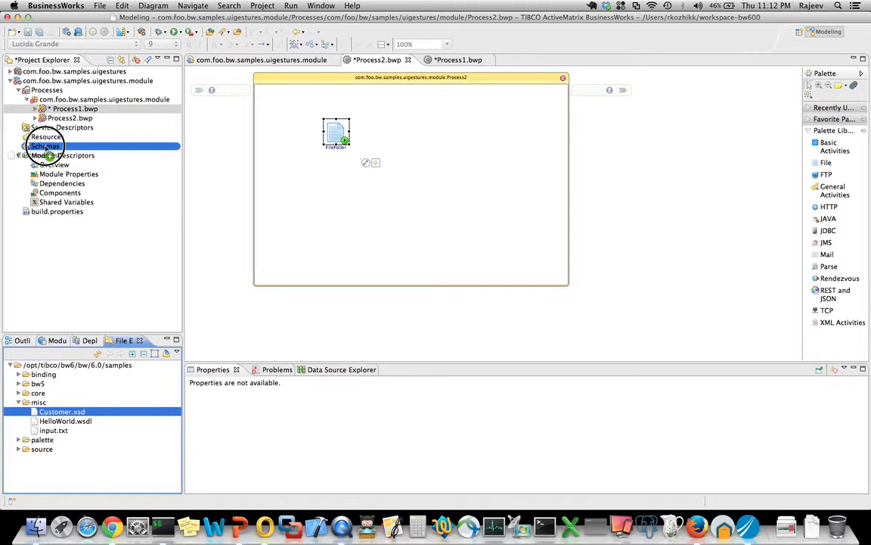
click(74, 109)
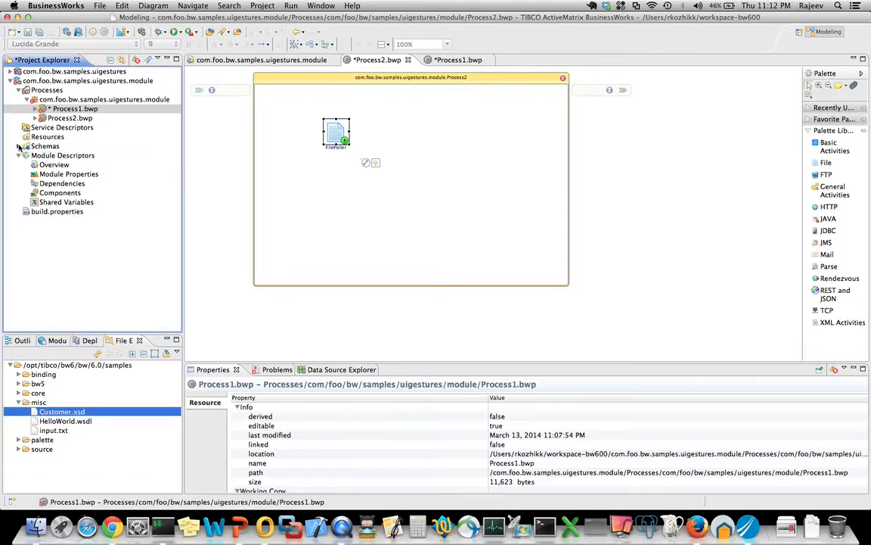
click(25, 145)
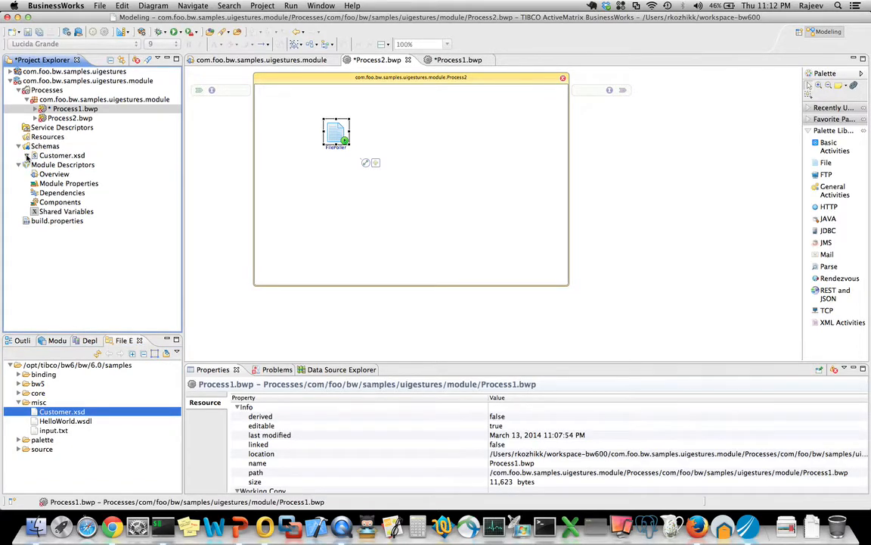
click(27, 154)
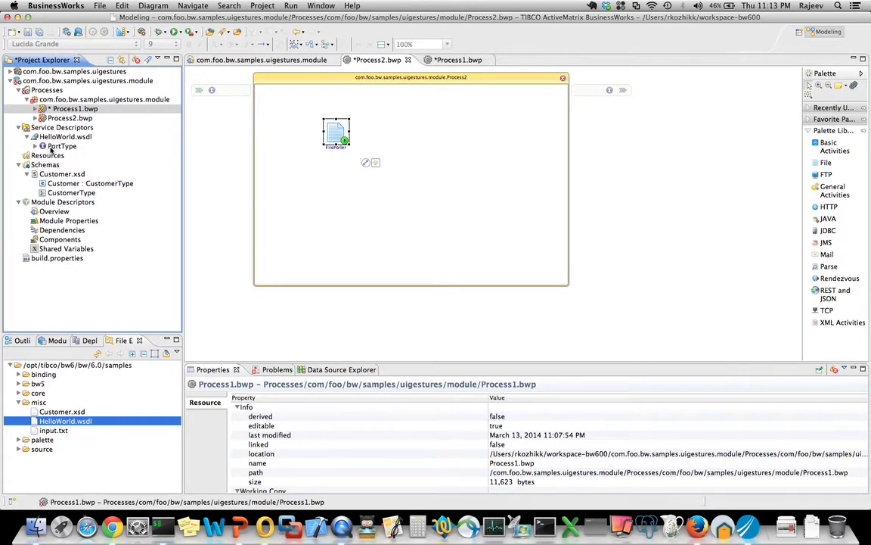
click(63, 145)
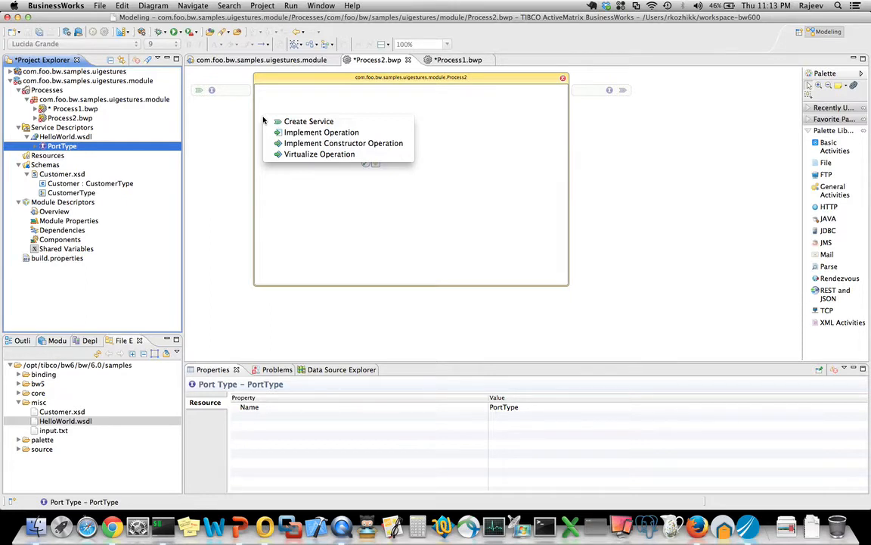
mouse_move(321, 132)
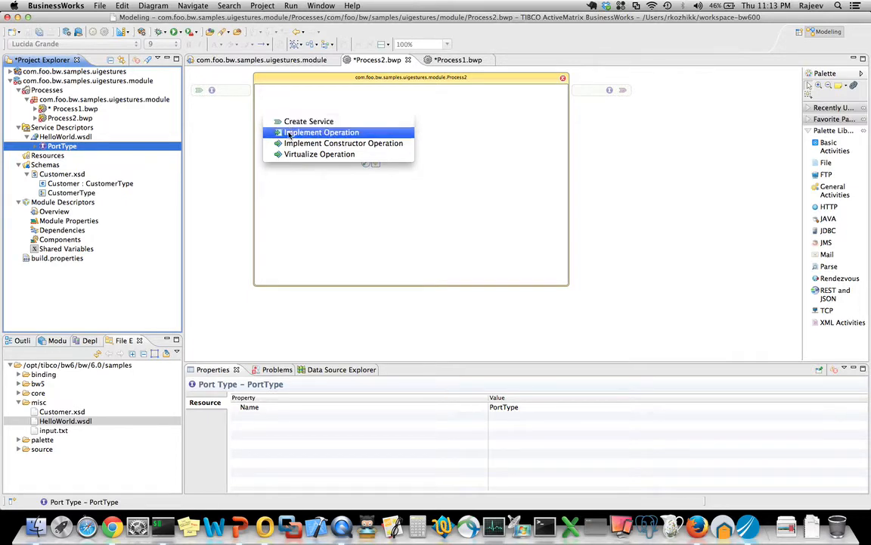
Step: Implement the PortType operation with receive and reply, moving FilePoller below that flow
click(321, 133)
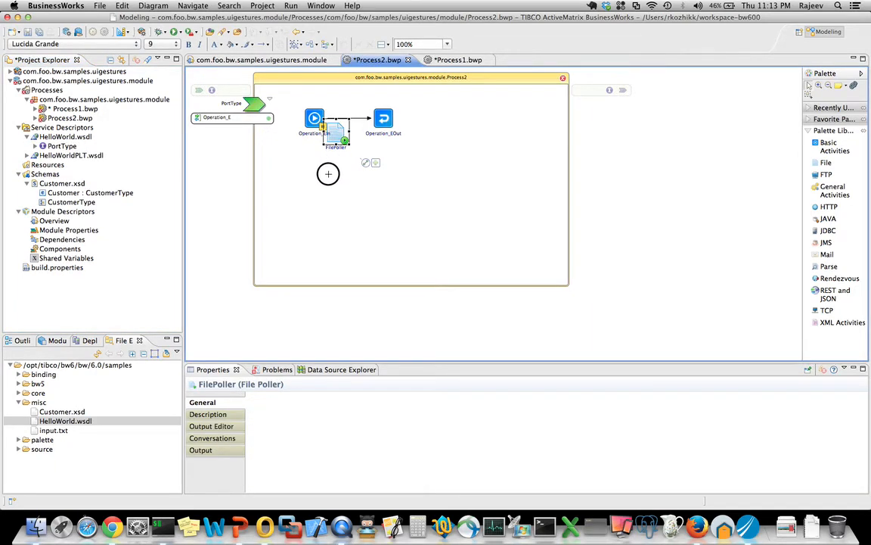
click(314, 117)
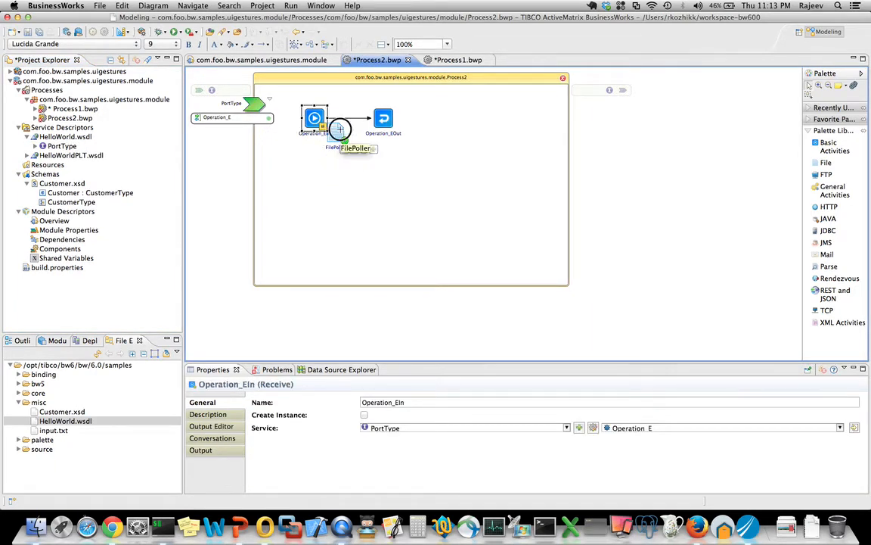
drag(339, 130, 318, 173)
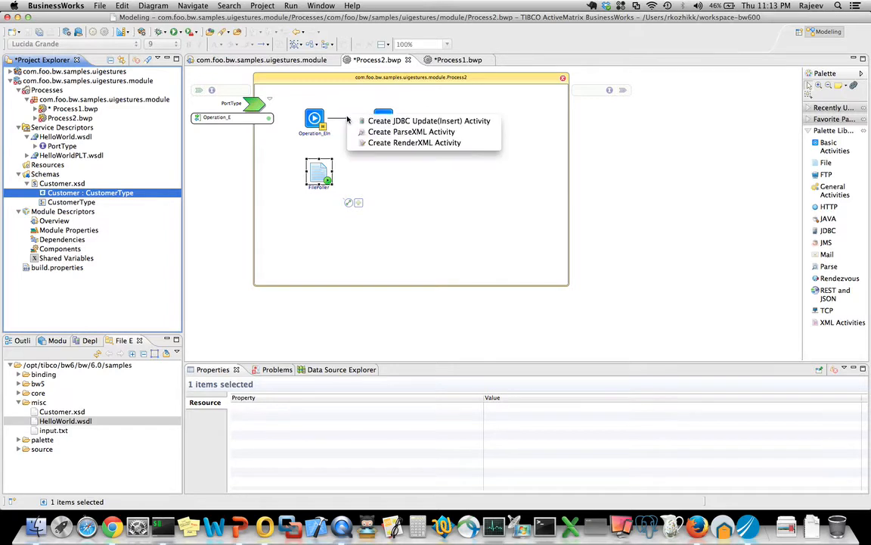
mouse_move(411, 132)
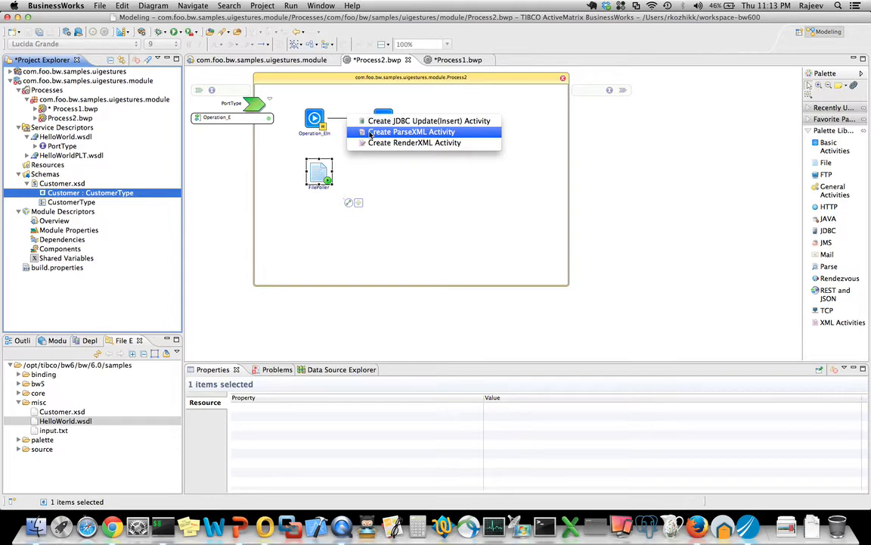
Step: Create a ParseXml activity for Customer on the Operation_EIn–Operation_EOut link, reading Text input
click(412, 132)
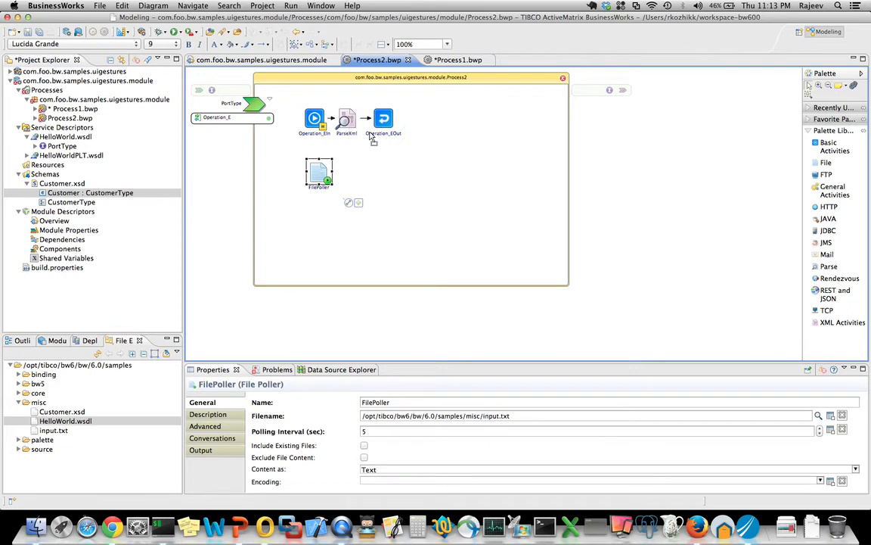
click(383, 118)
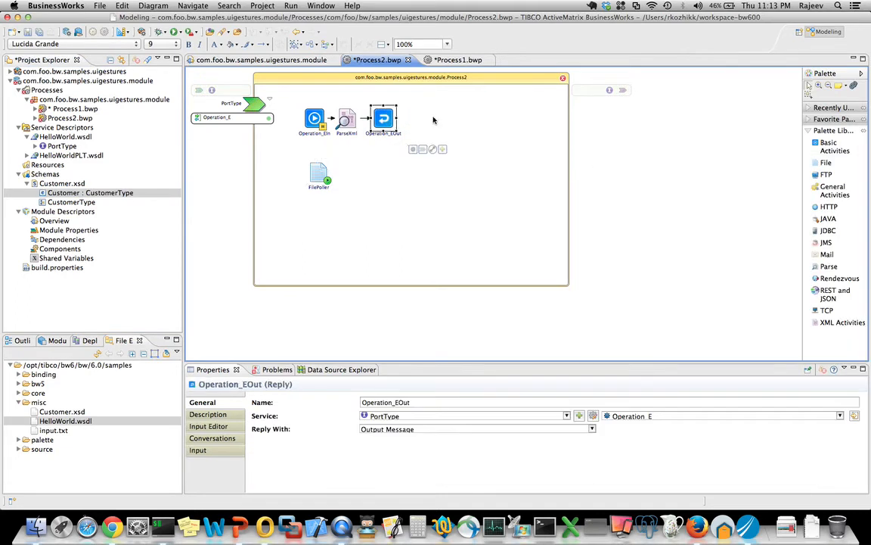
click(346, 118)
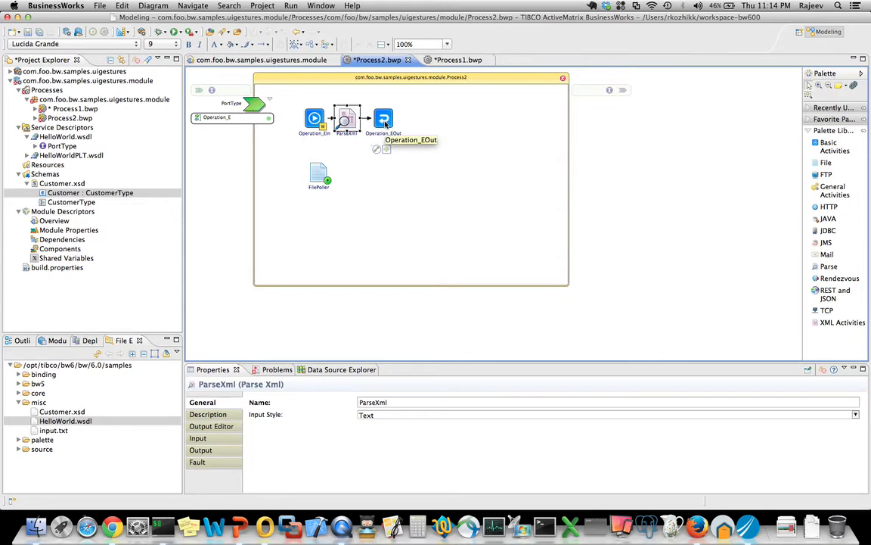
mouse_move(403, 189)
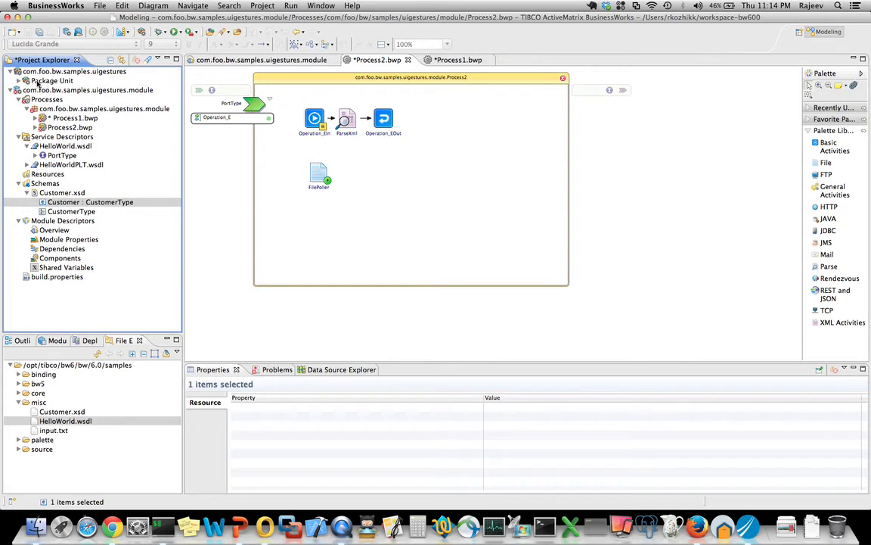
Step: Drag the uigestures application to the file explorer and confirm Yes to generate the EAR despite errors
click(74, 71)
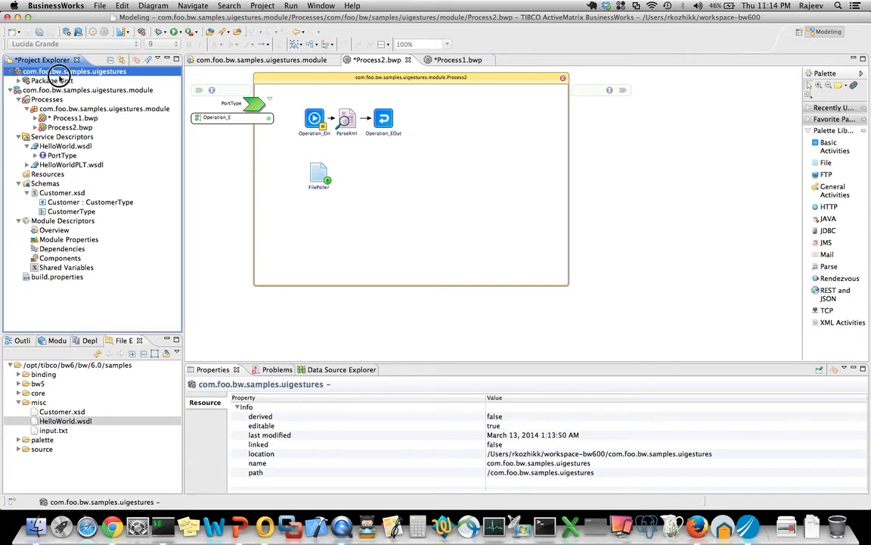
click(61, 402)
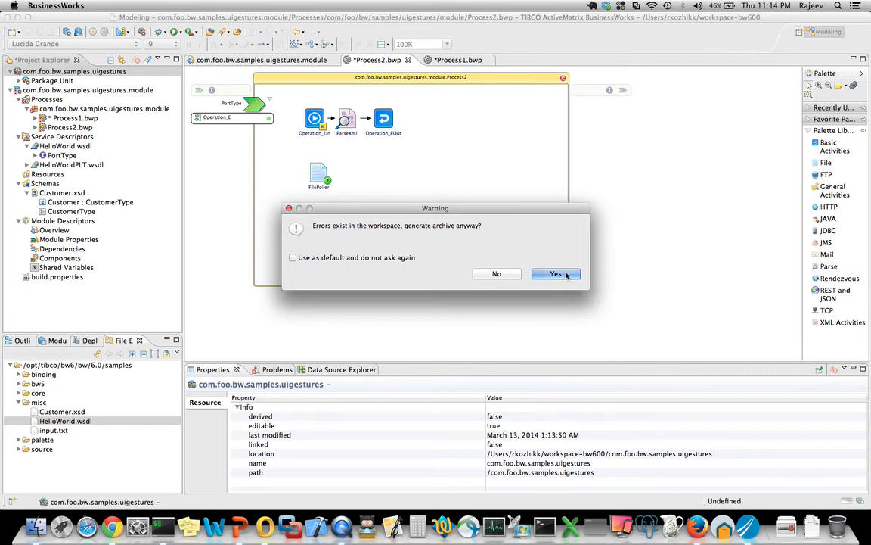
click(557, 272)
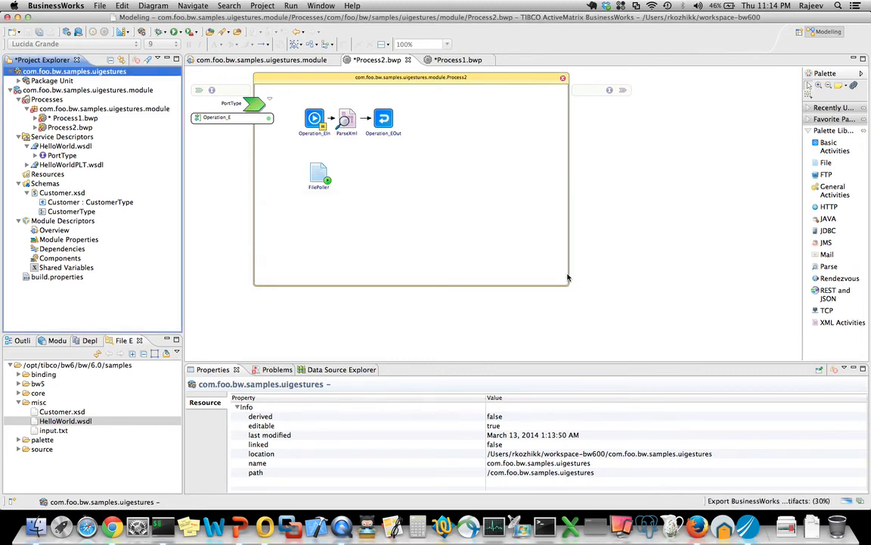